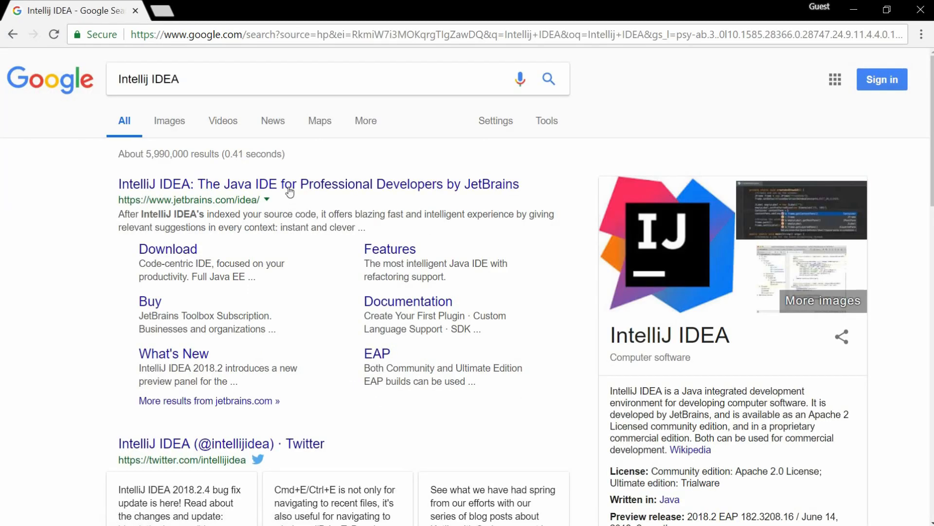
- Download the IntelliJ IDEA Community edition Windows installer from the JetBrains site
left_click(319, 183)
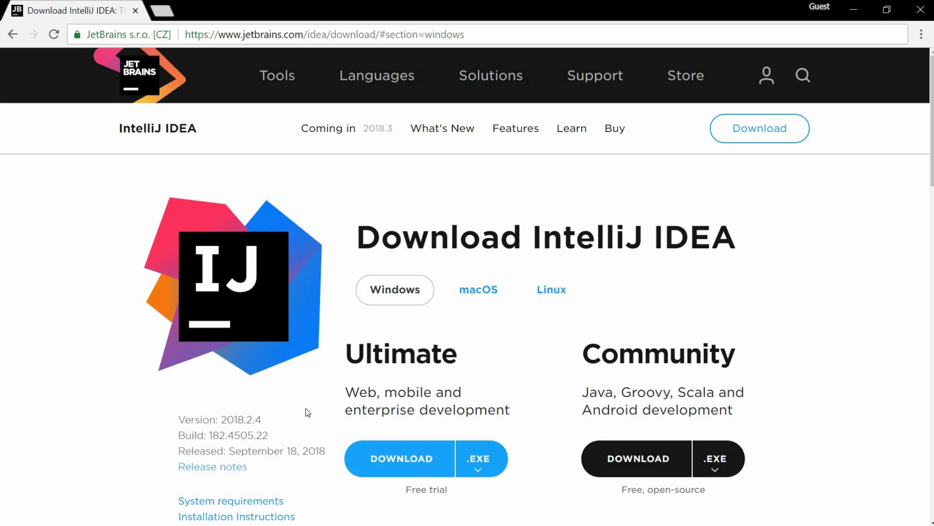
scroll("down", 3)
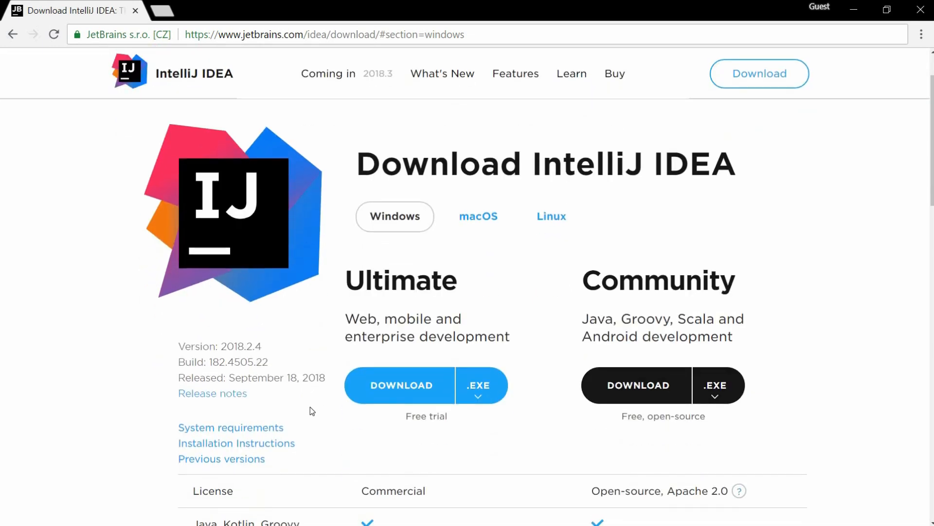
mouse_move(315, 411)
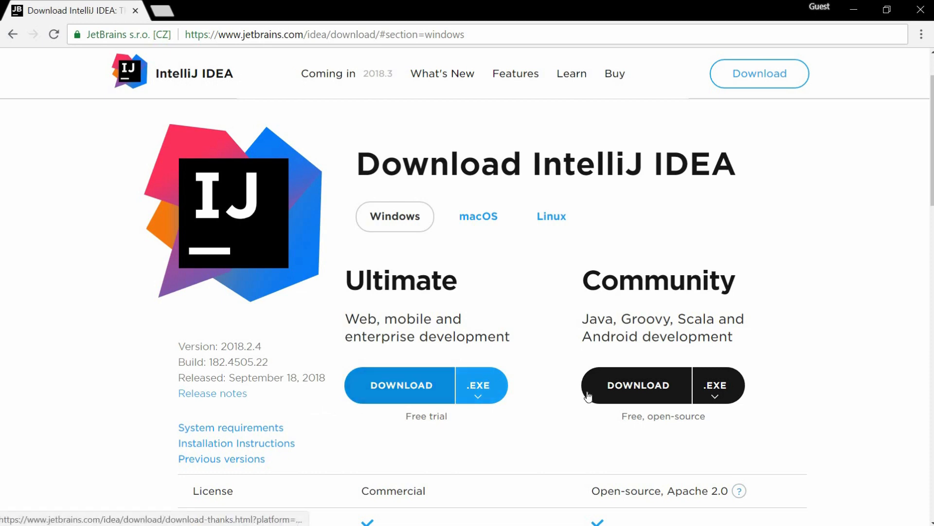
left_click(636, 385)
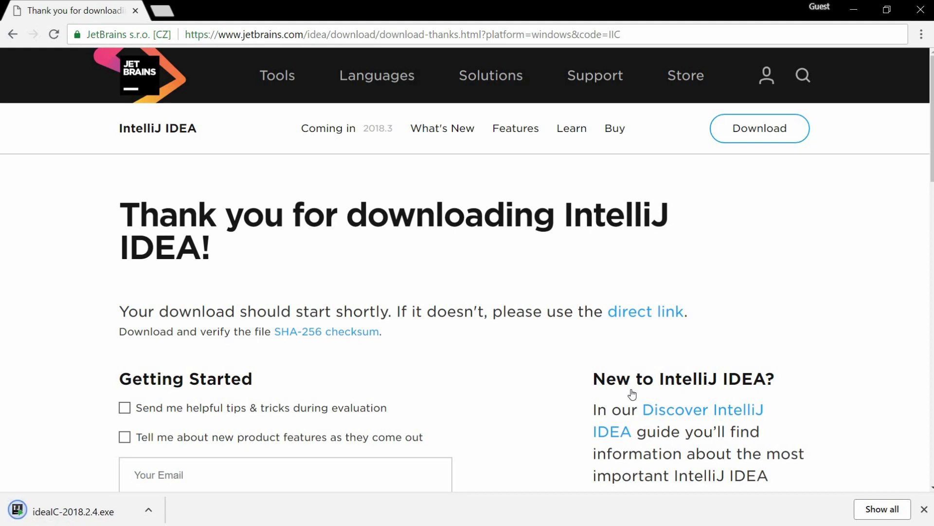
mouse_move(129, 518)
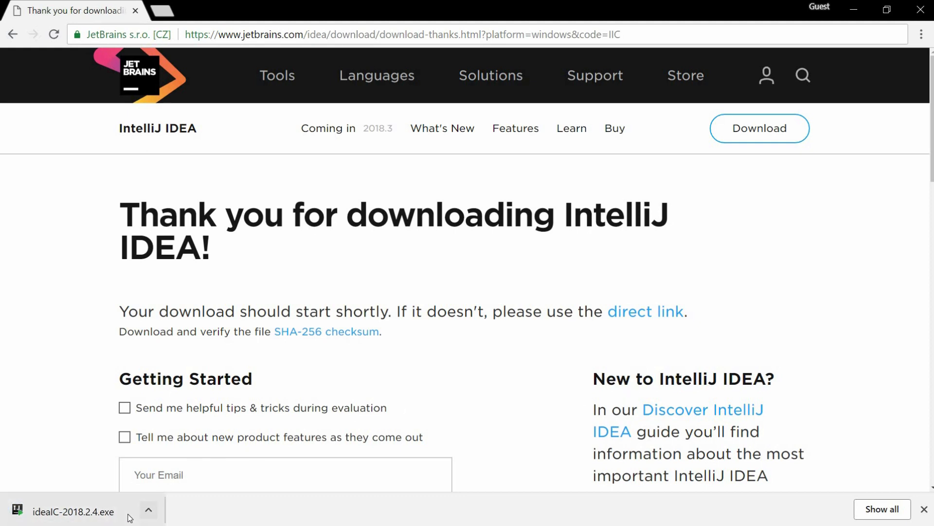
- Run ideaIC-2018.2.4.exe from Chrome's download bar
left_click(72, 511)
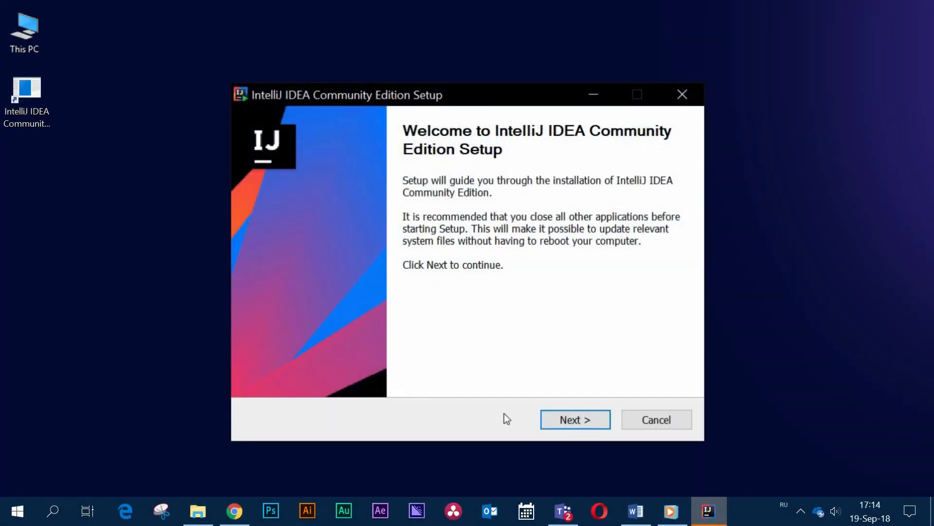
mouse_move(533, 420)
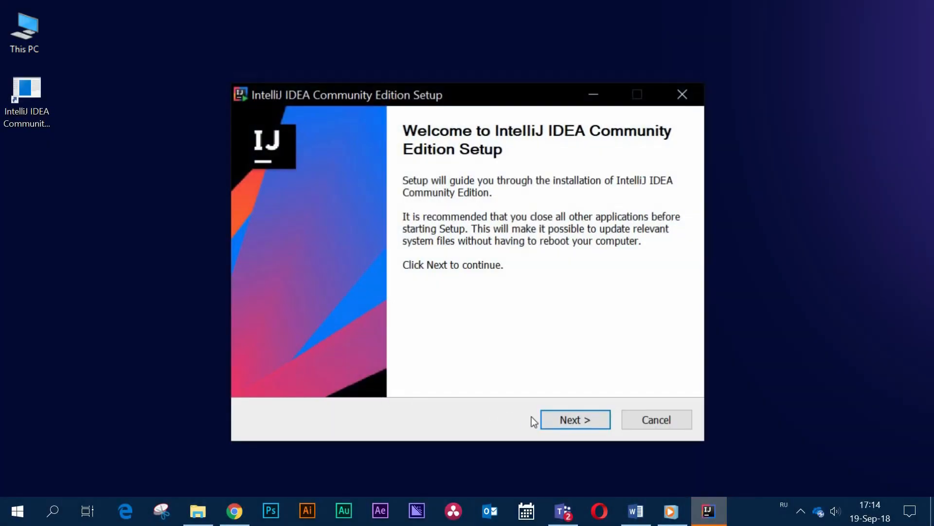
- Advance past the welcome page, keeping the default Program Files install folder
left_click(574, 419)
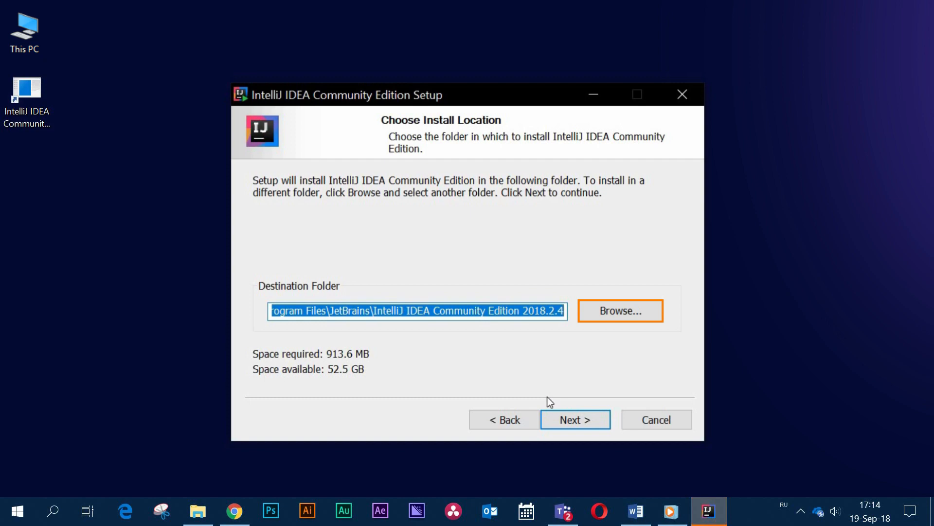
left_click(574, 419)
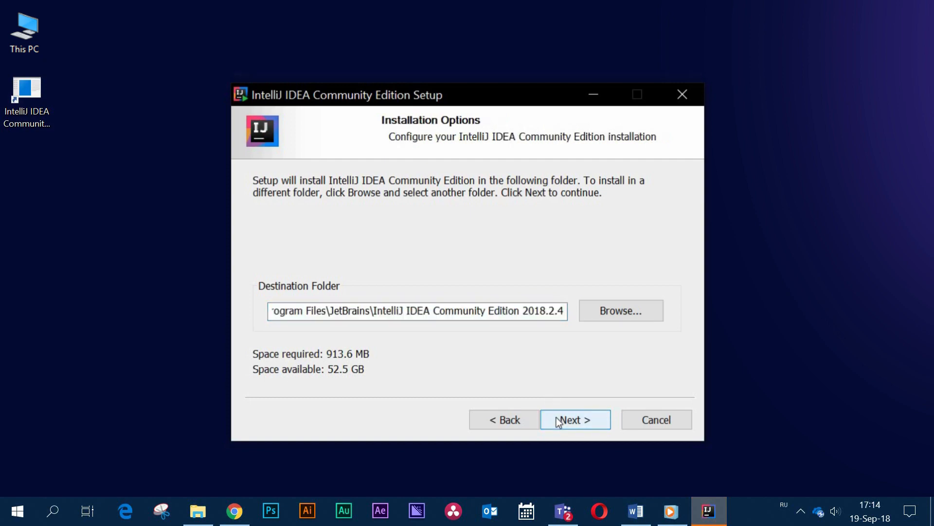
left_click(574, 419)
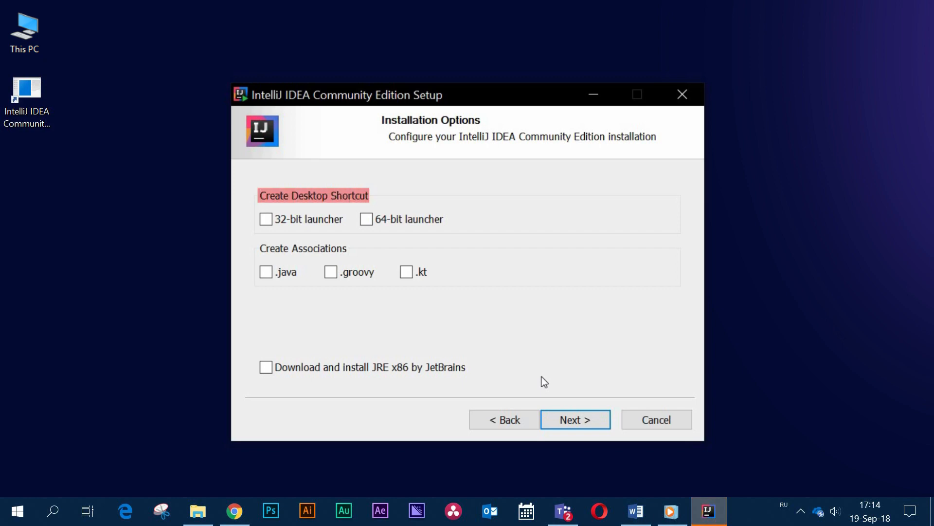
mouse_move(522, 369)
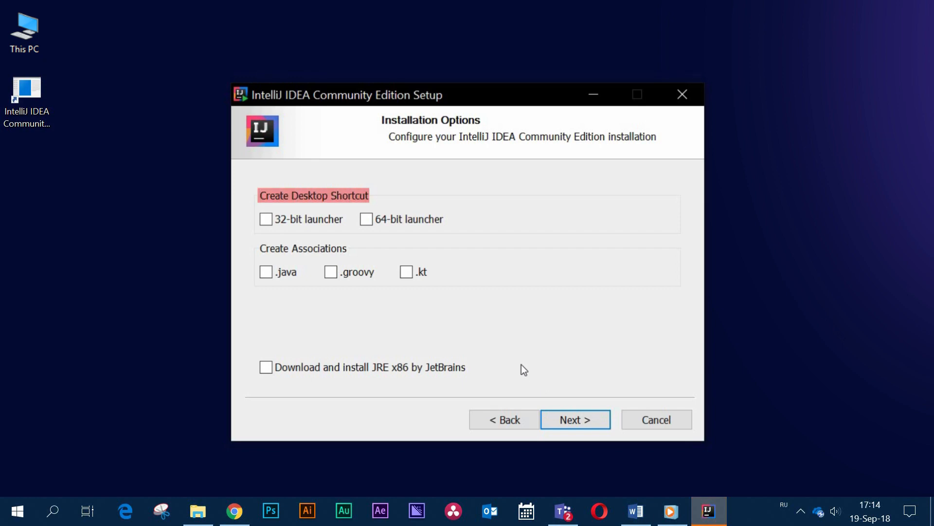
- Enable the 64-bit launcher and .java association, then install into the JetBrains Start Menu folder
left_click(366, 218)
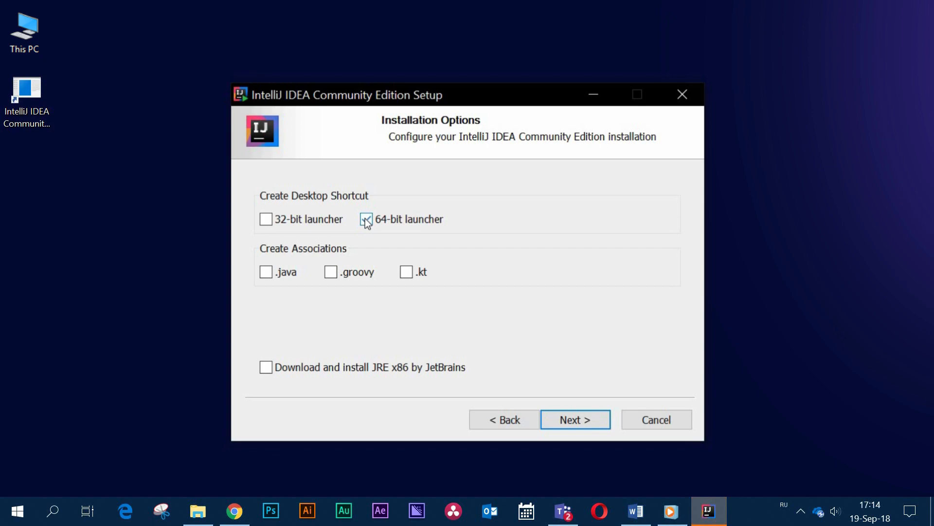
left_click(366, 219)
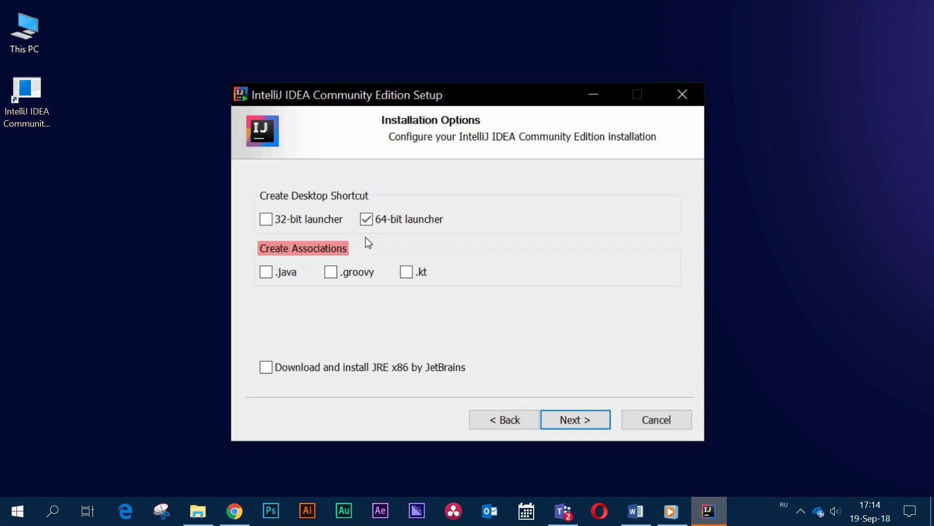
mouse_move(270, 282)
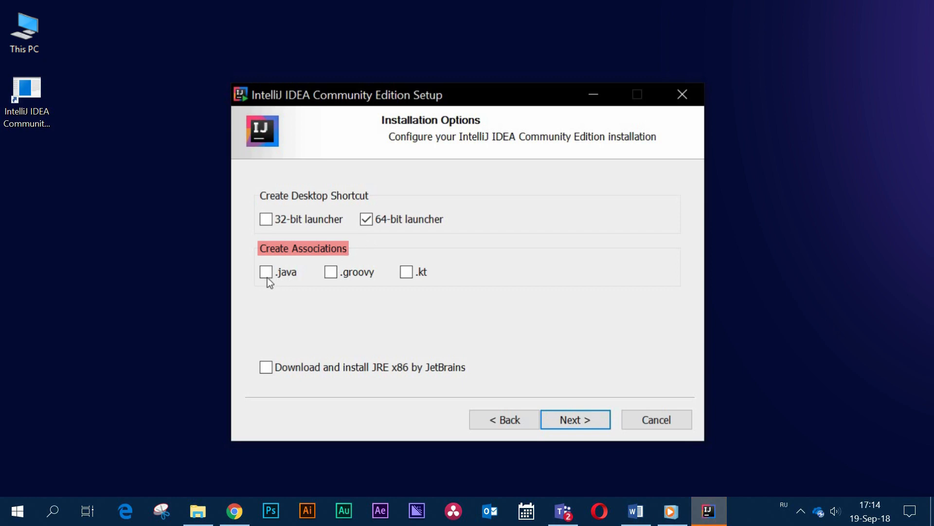
left_click(266, 272)
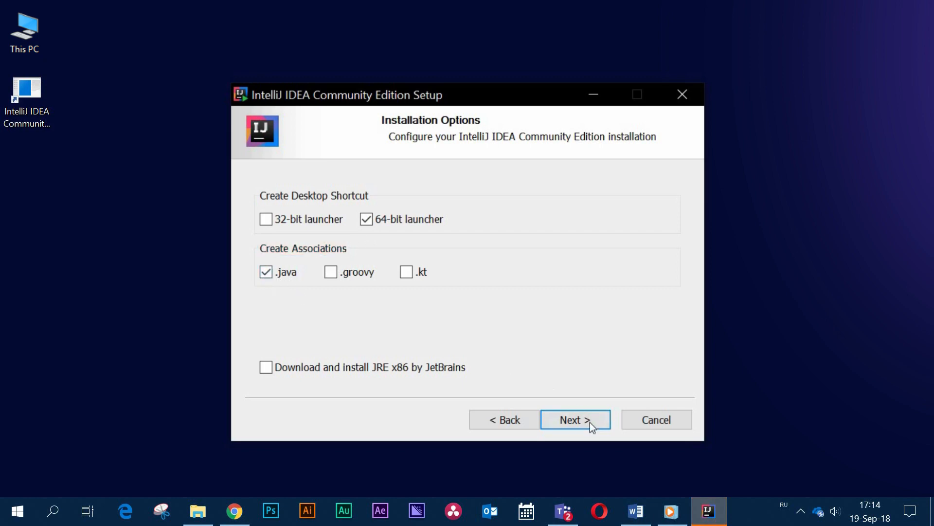
left_click(574, 419)
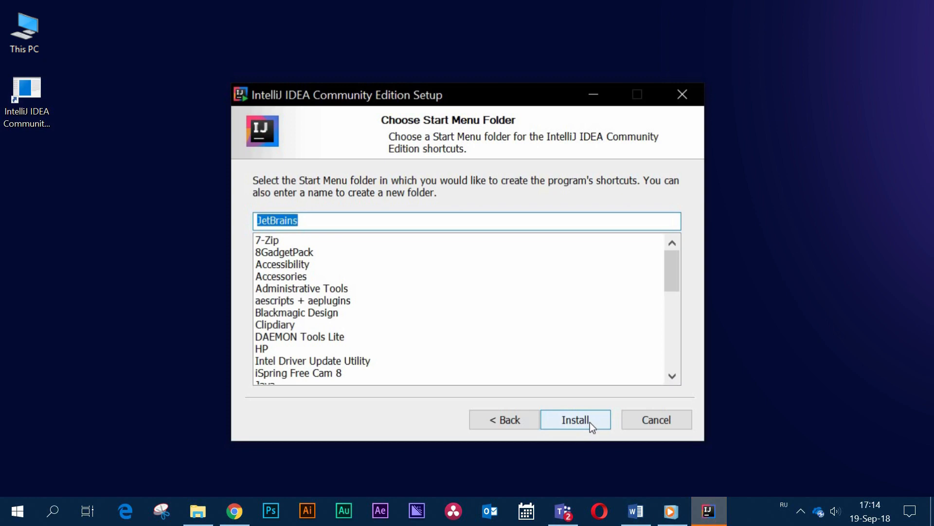
left_click(574, 420)
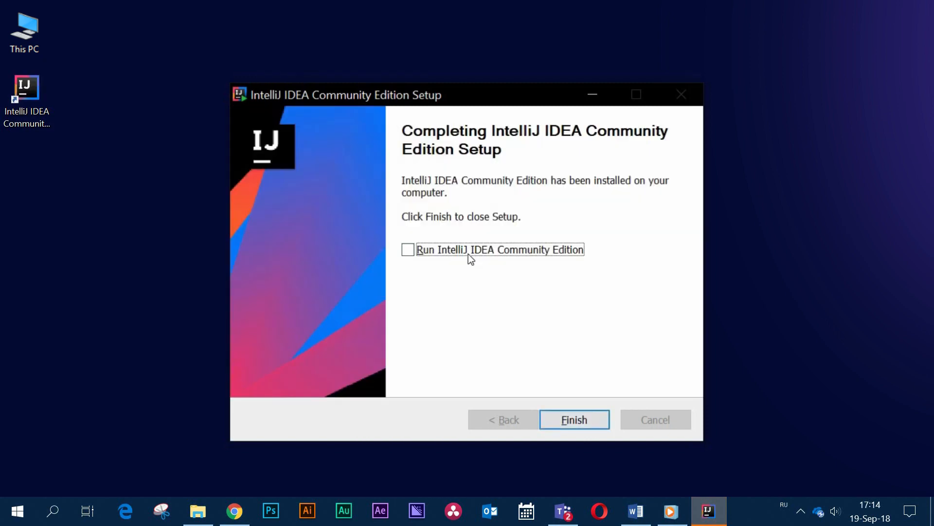
- Finish setup with the Run IntelliJ IDEA option ticked
left_click(408, 249)
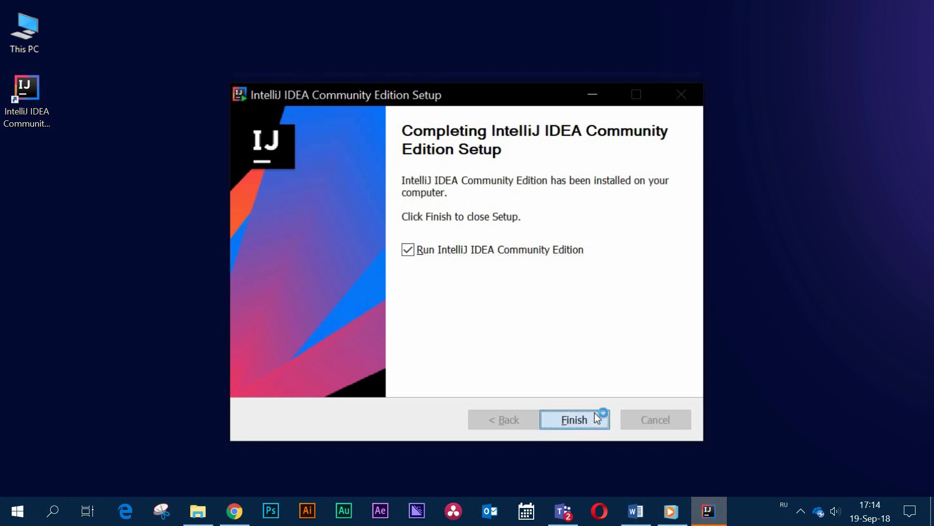
left_click(573, 419)
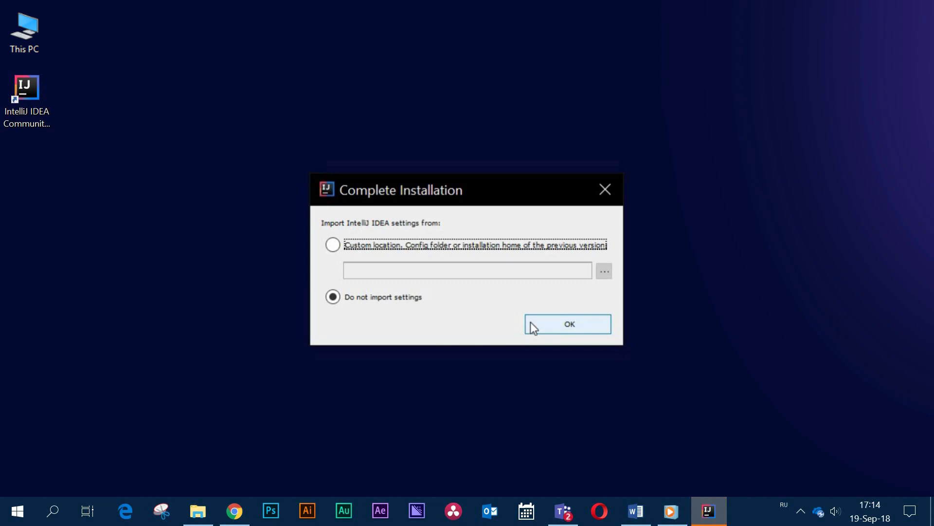
- Skip settings import, preview the light theme, then keep Darcula and continue
left_click(567, 323)
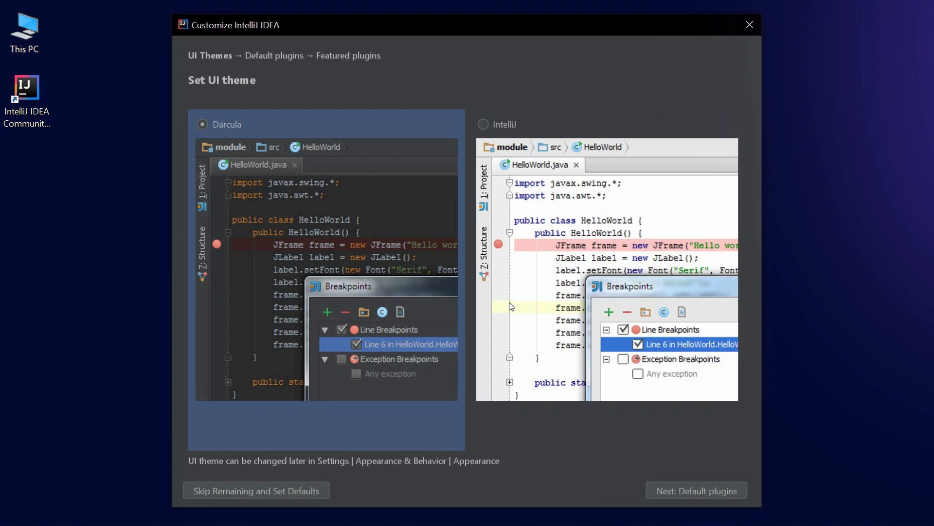
left_click(481, 124)
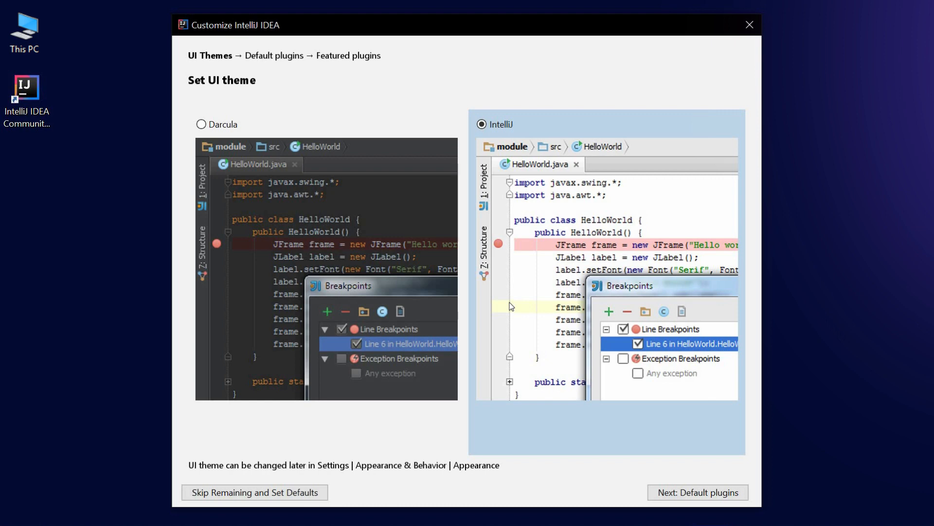
left_click(197, 124)
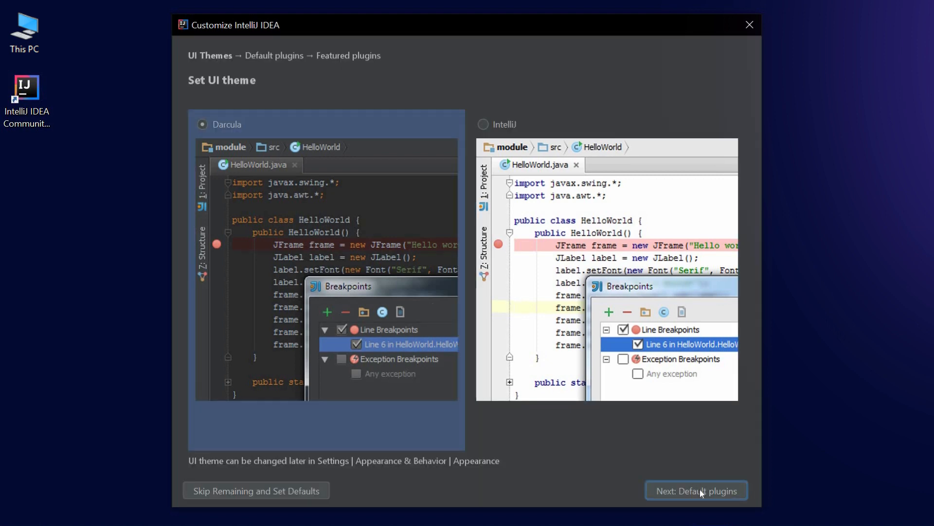
left_click(696, 490)
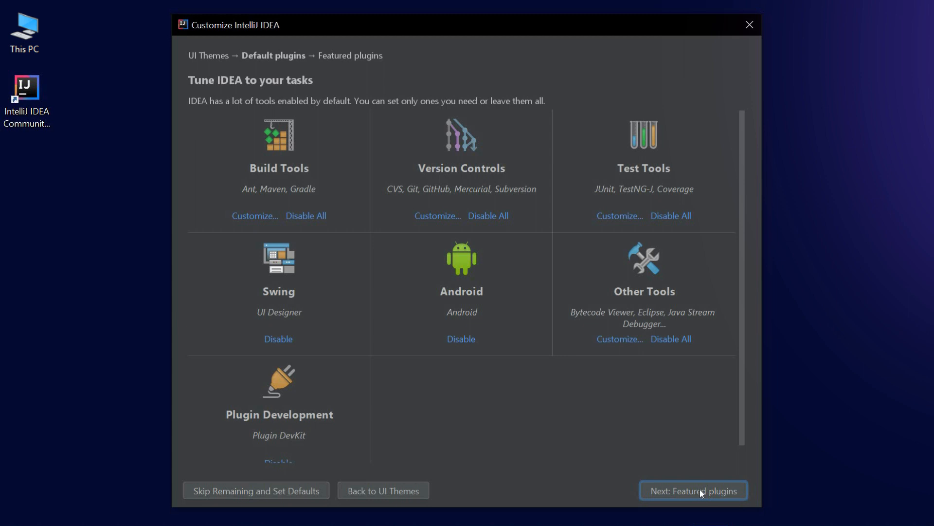
- Accept default and featured plugins and start using IntelliJ IDEA
left_click(692, 490)
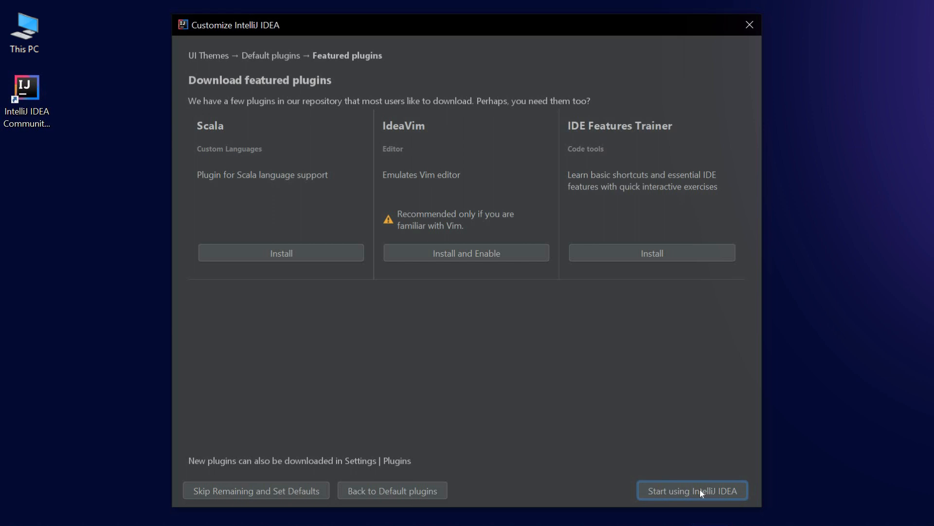
left_click(693, 490)
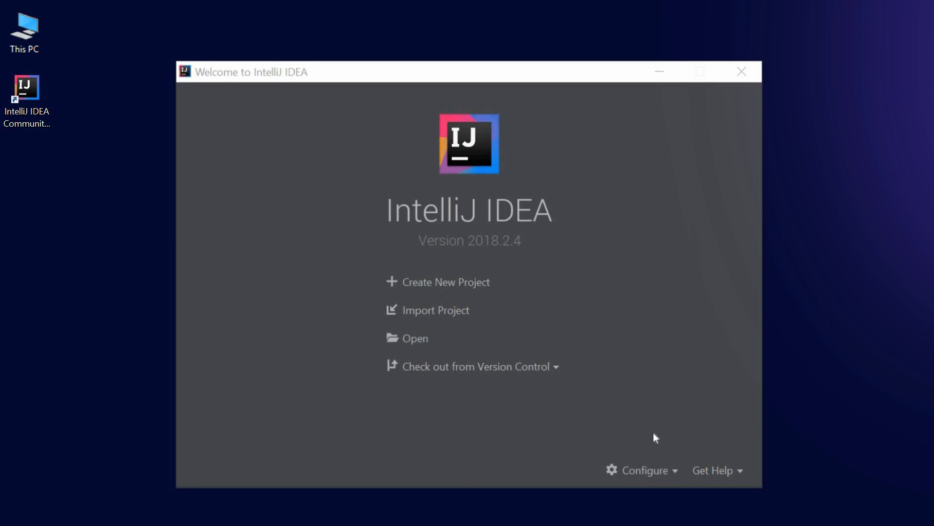
mouse_move(520, 294)
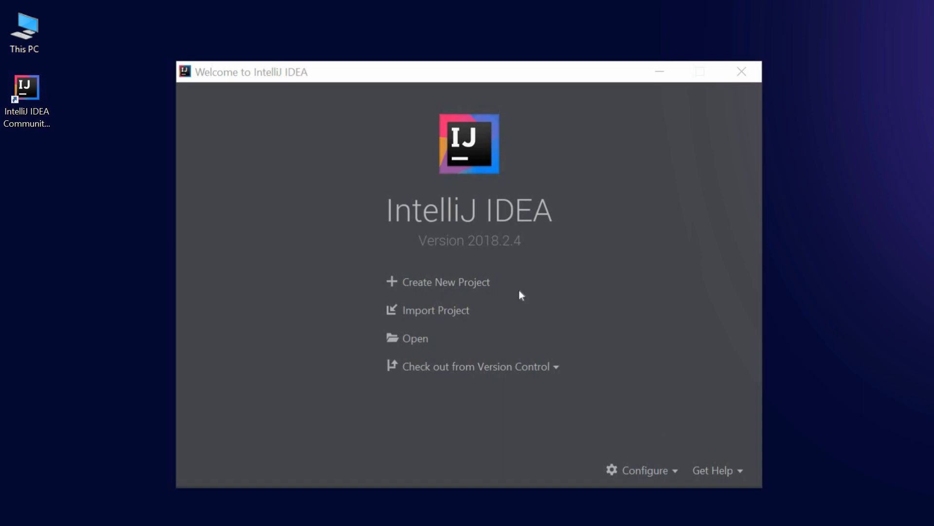
- Choose Create New Project on the Welcome screen
left_click(444, 282)
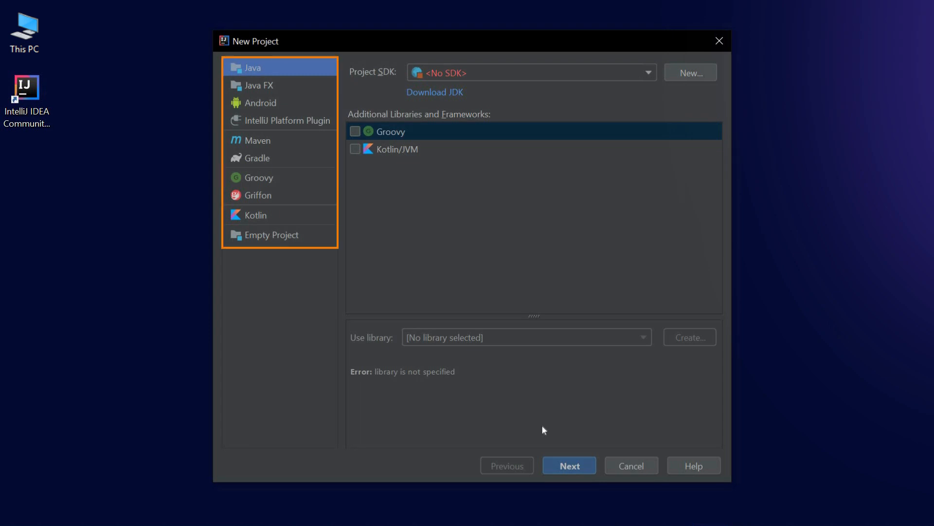
mouse_move(661, 120)
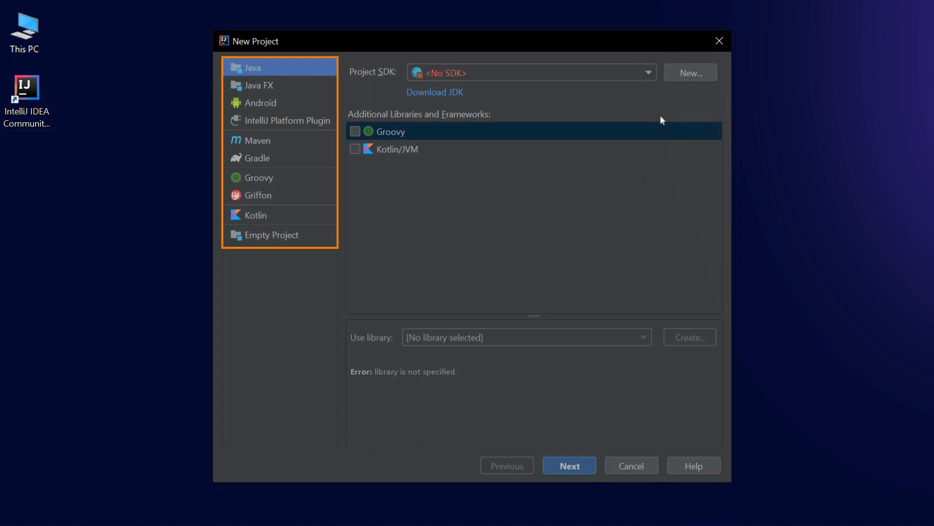
mouse_move(672, 107)
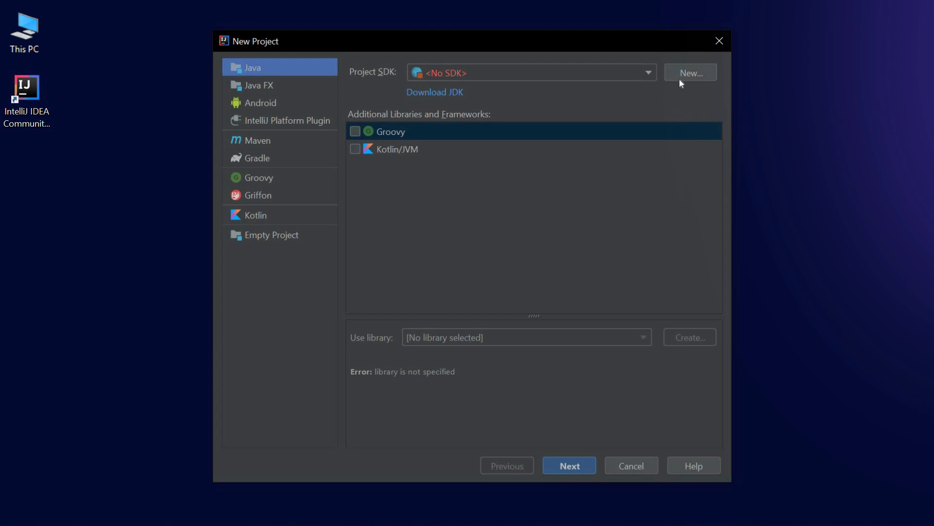
- Add C:\Program Files\Java\jdk1.8.0 as Project SDK and finish creating CodeGymTest
left_click(690, 73)
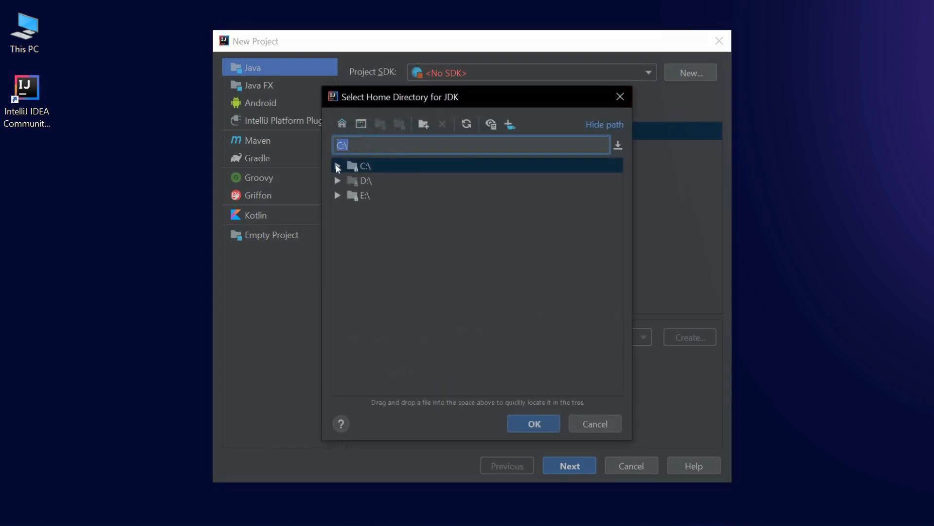
left_click(337, 165)
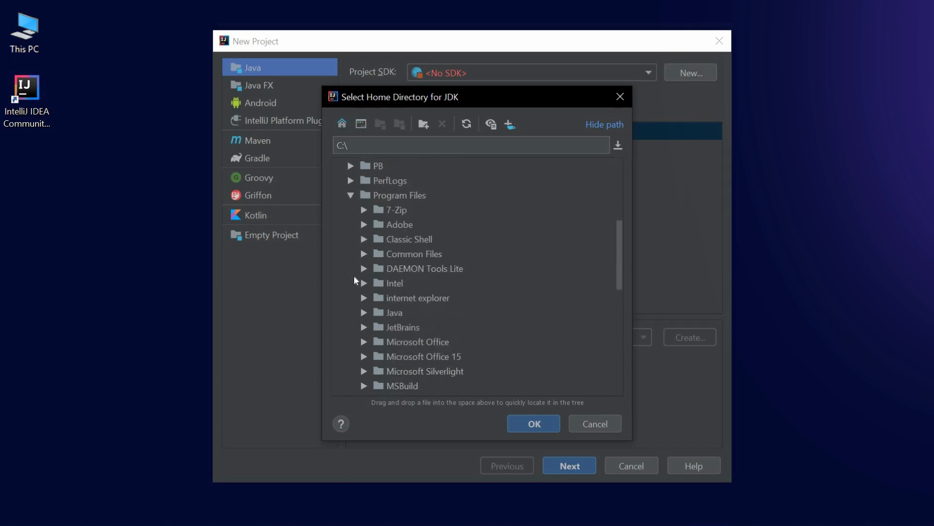
left_click(364, 313)
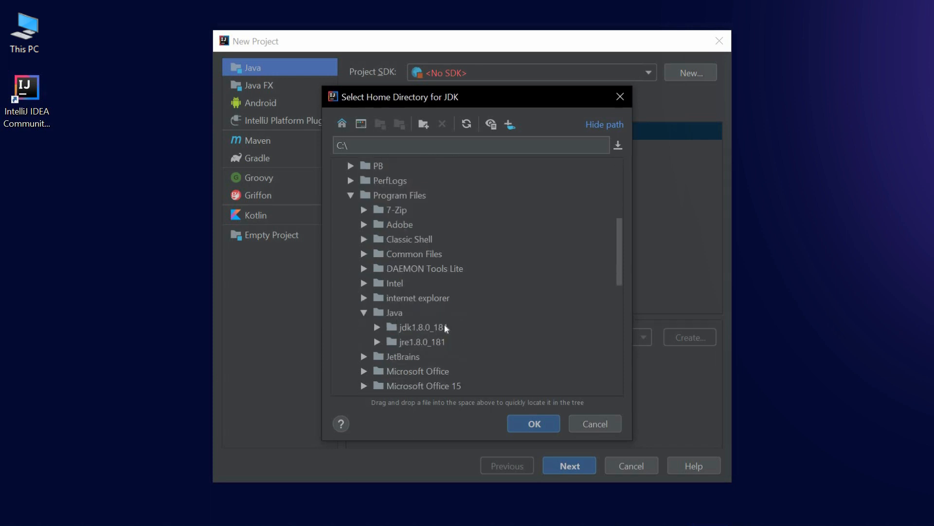
left_click(531, 423)
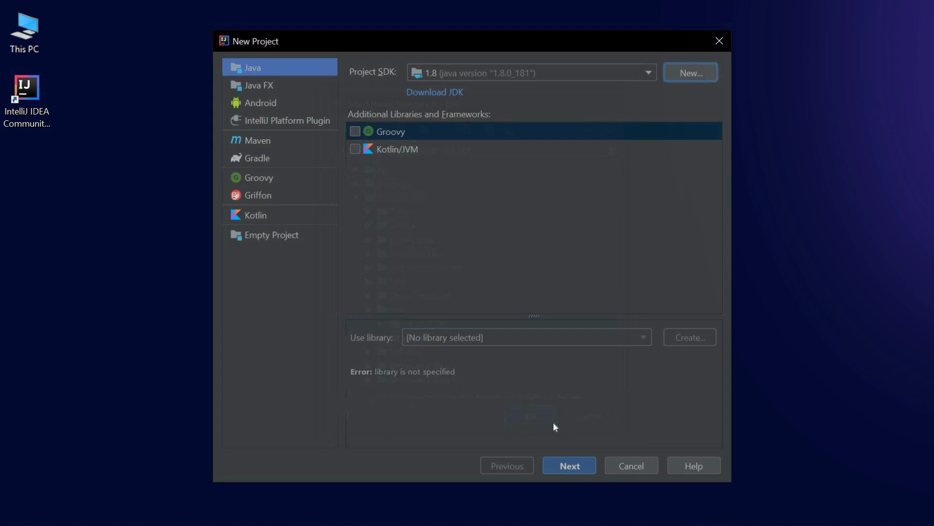
left_click(568, 466)
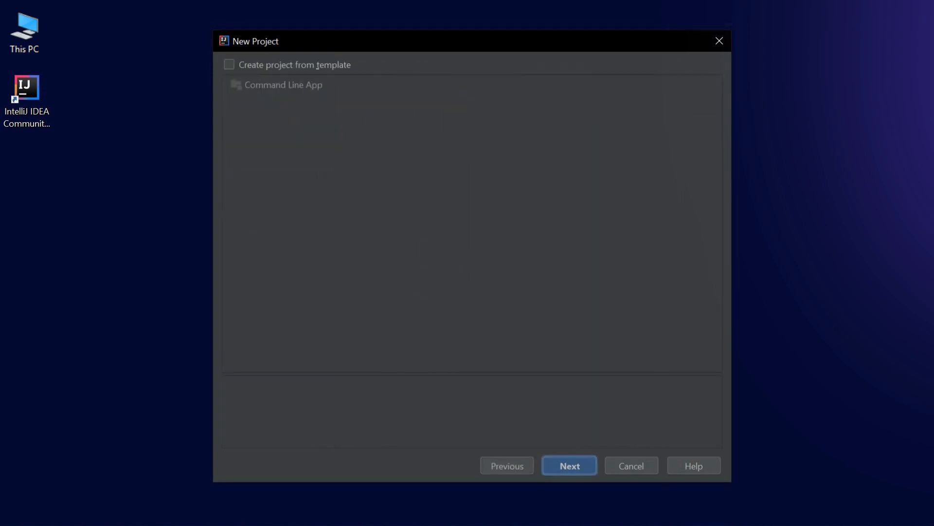
left_click(568, 465)
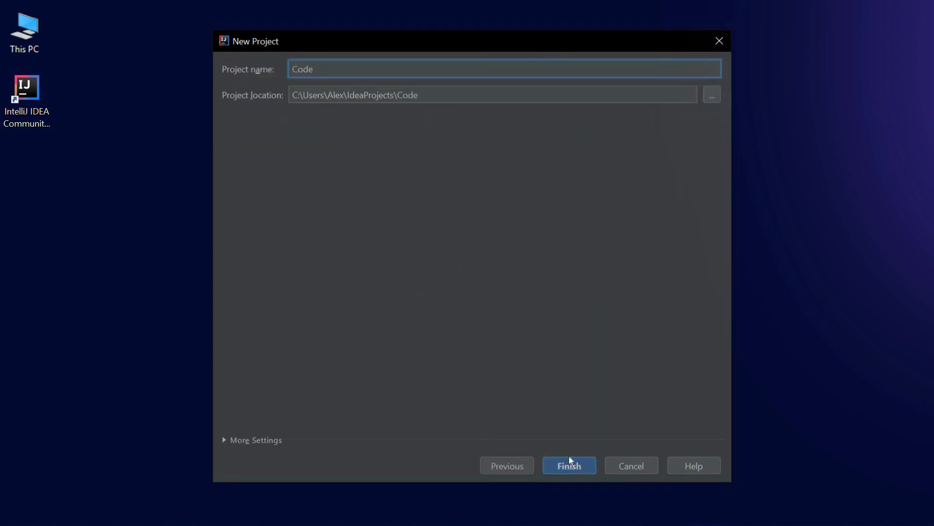
left_click(569, 466)
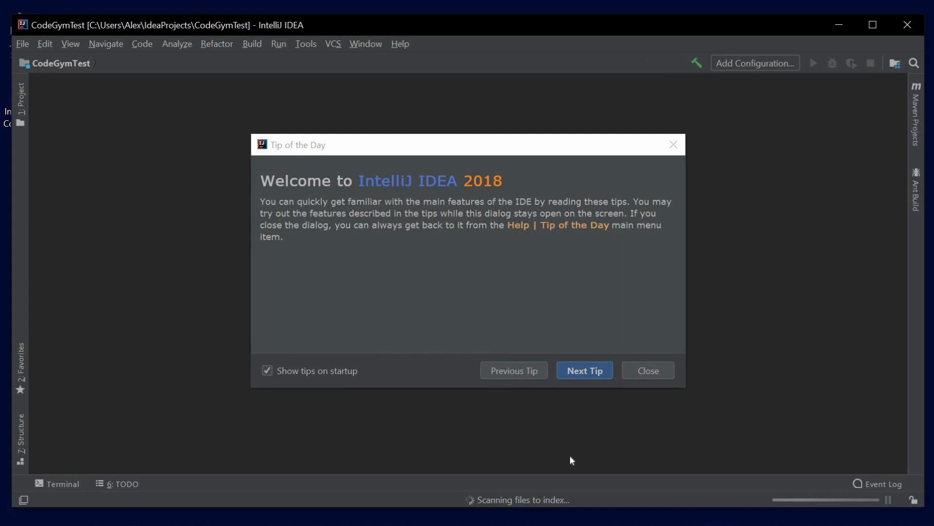
- Untick 'Show tips on startup' in the Tip of the Day dialog
left_click(267, 370)
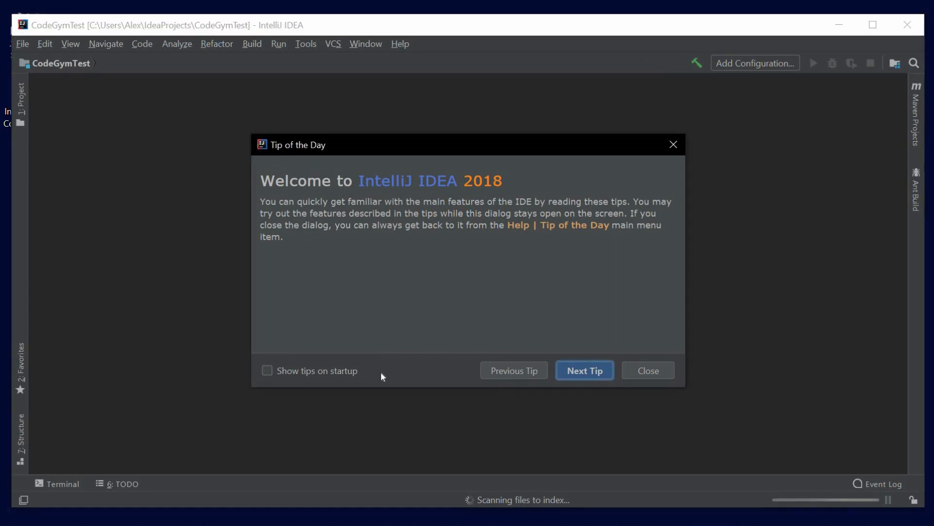